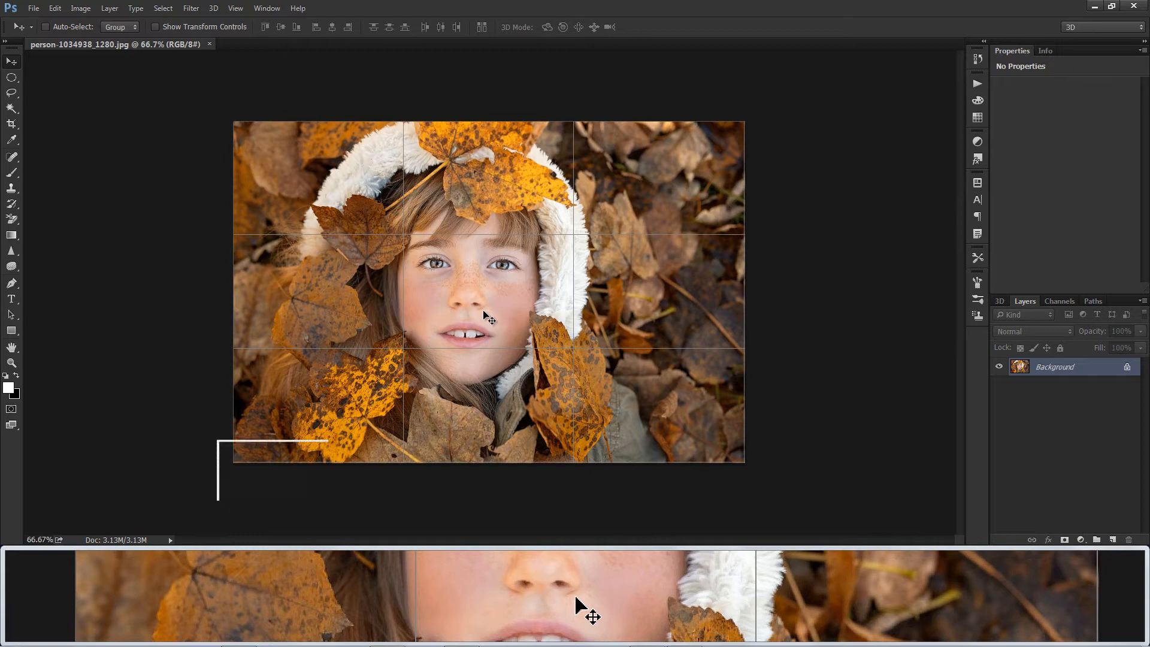
# Enlarge the view of the autumn portrait
pyautogui.click(12, 363)
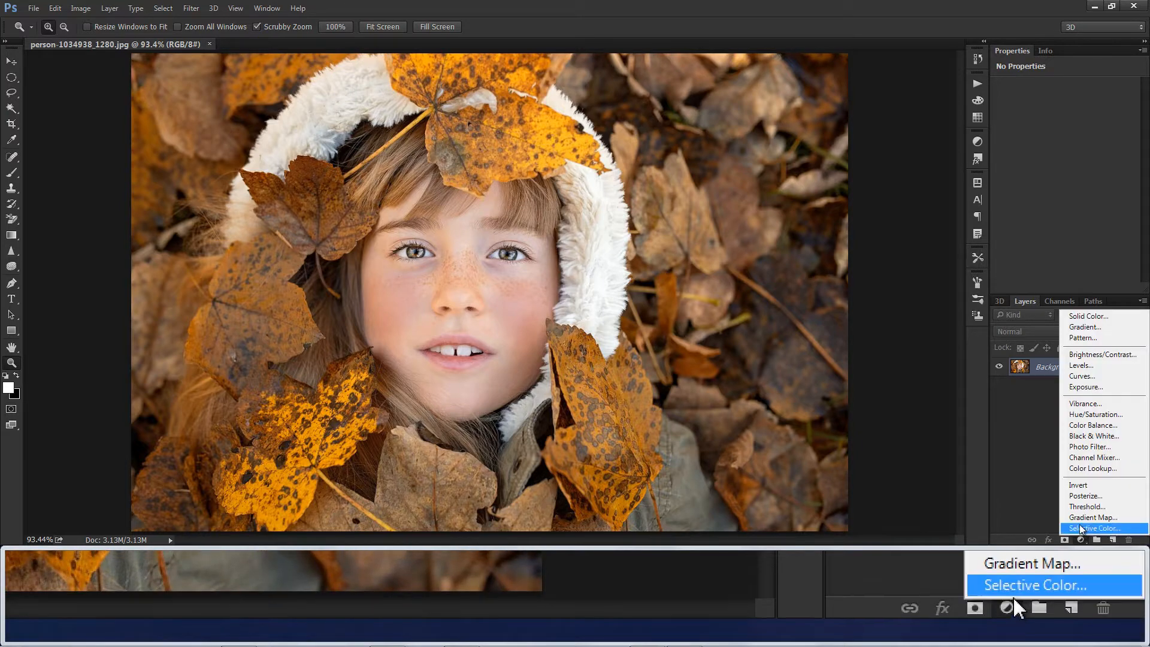
# Add a Curves adjustment layer and switch its curve to a single colour channel
pyautogui.click(1082, 376)
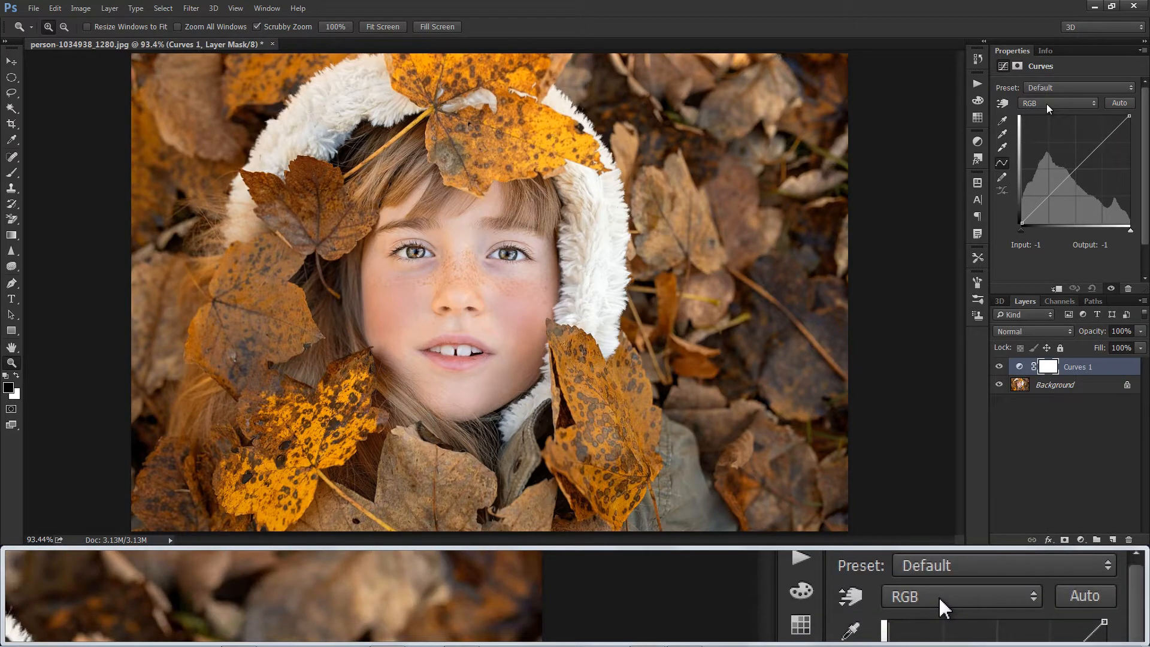
pyautogui.click(1058, 102)
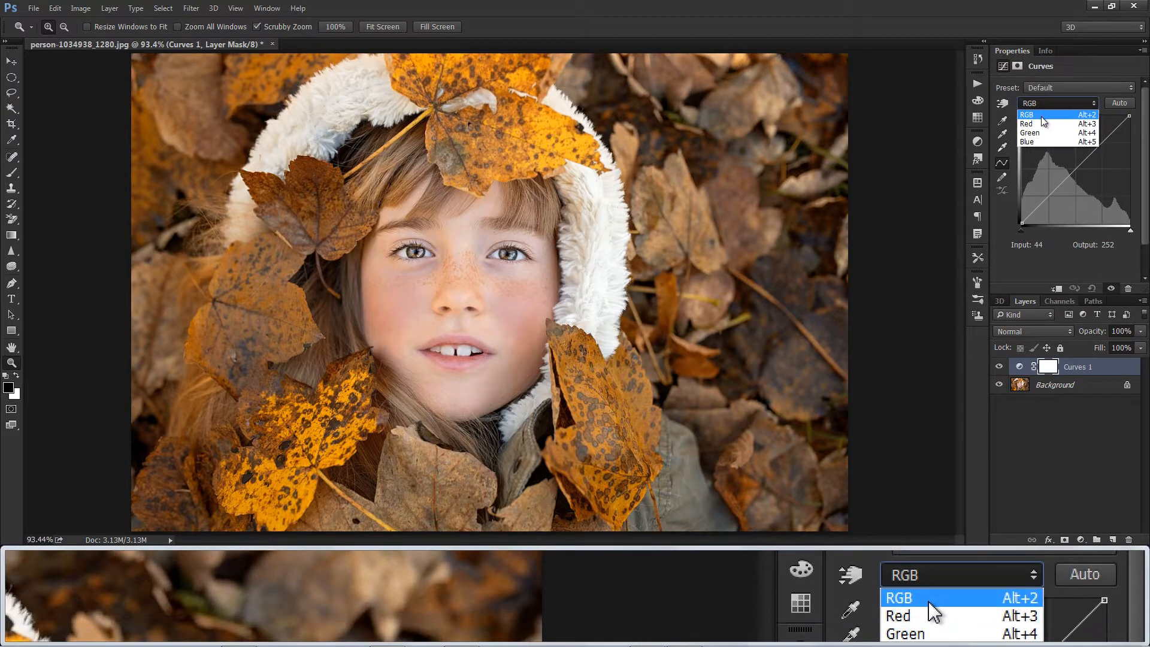
pyautogui.click(897, 615)
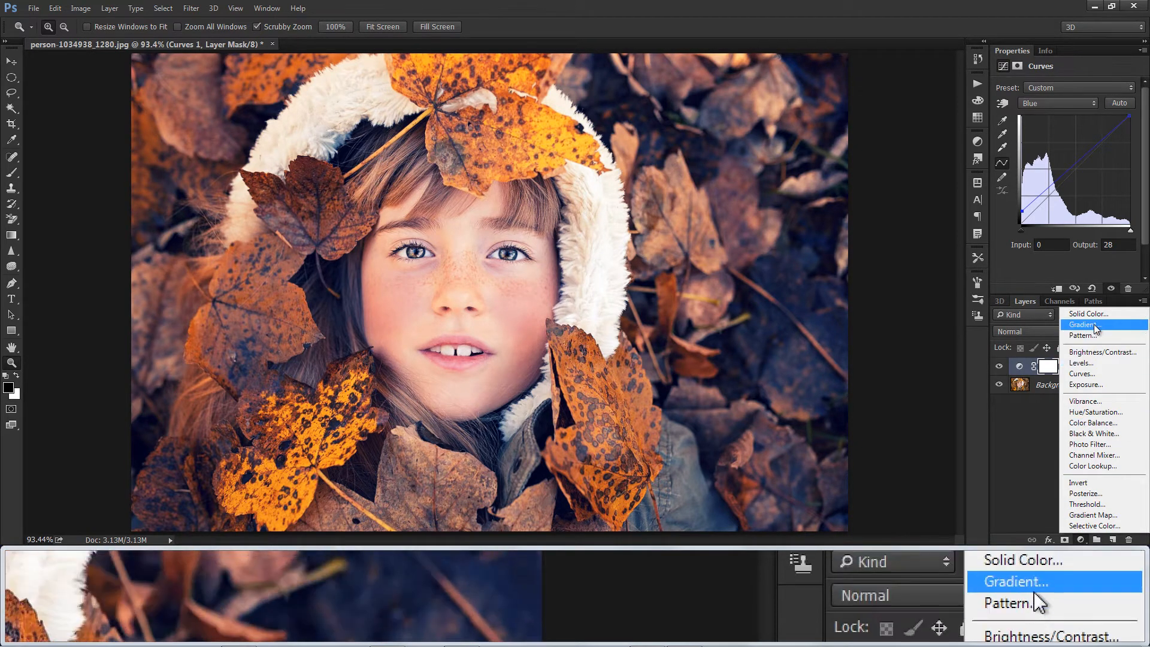
# Add a pale yellow Solid Color fill layer and open its blending modes for Soft Light
pyautogui.click(1088, 313)
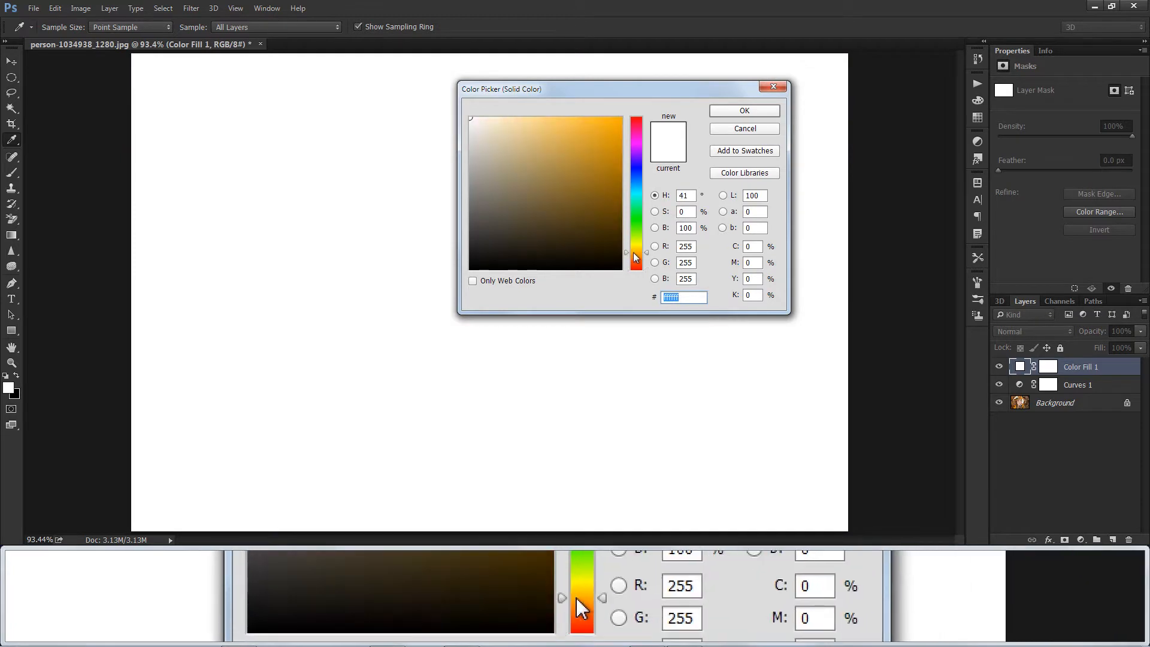
pyautogui.click(552, 107)
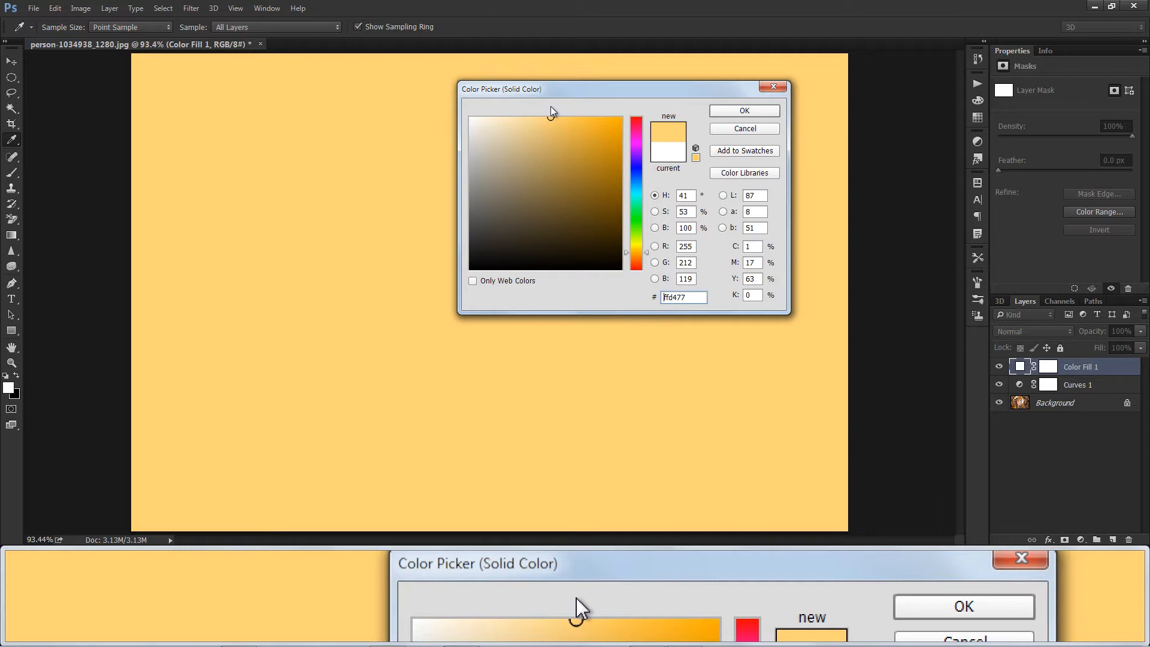
pyautogui.click(539, 118)
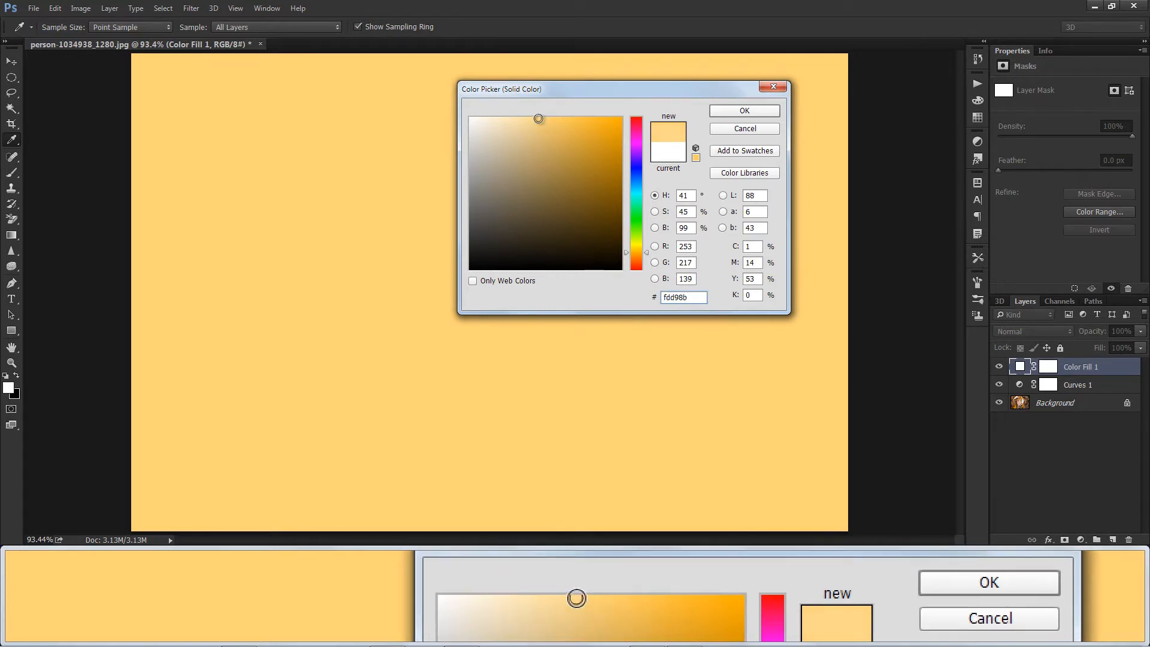
pyautogui.moveTo(744, 111)
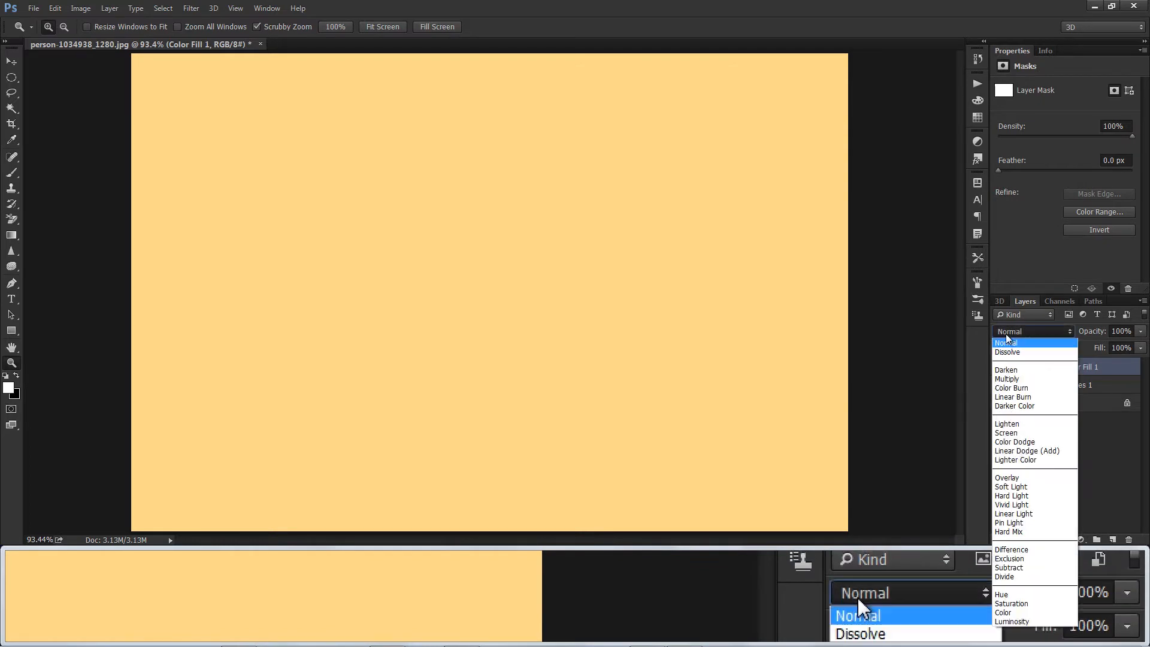
pyautogui.click(1011, 486)
pyautogui.write('26')
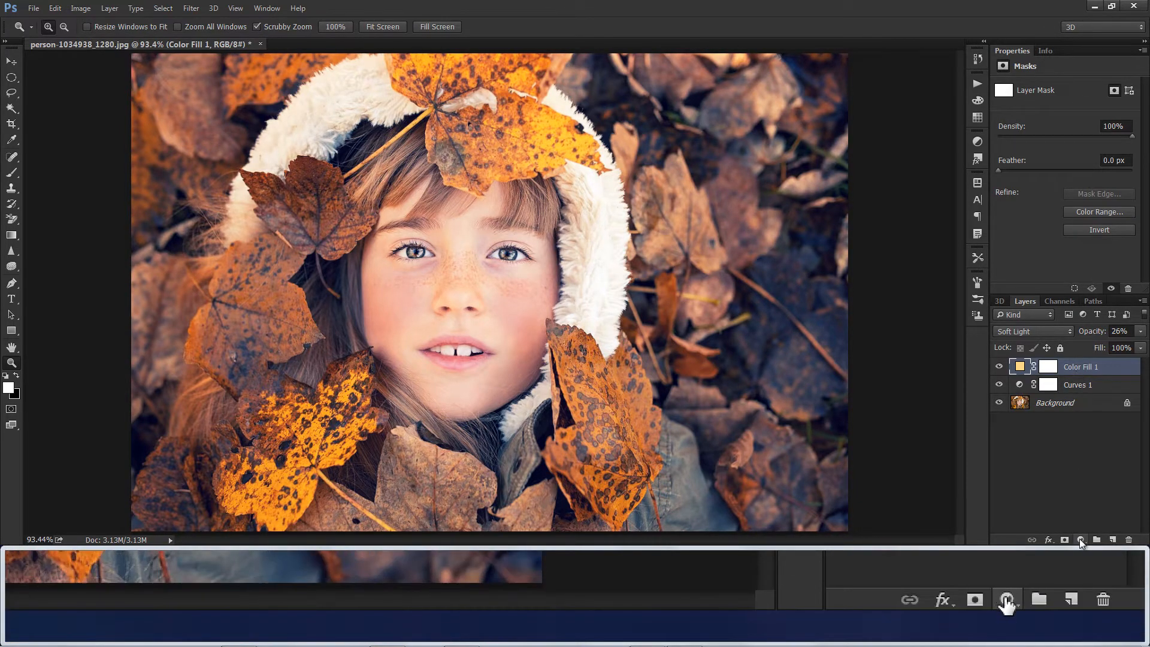
# Add a Black & White layer blended in Soft Light at 50% opacity
pyautogui.click(1007, 600)
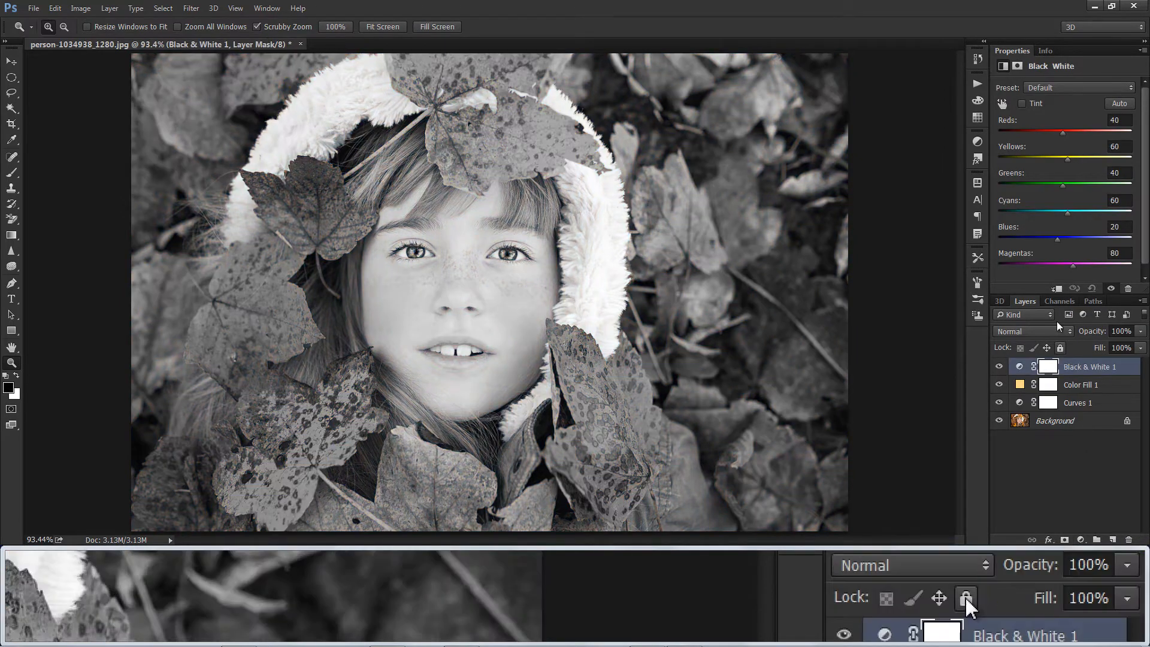
pyautogui.click(1030, 331)
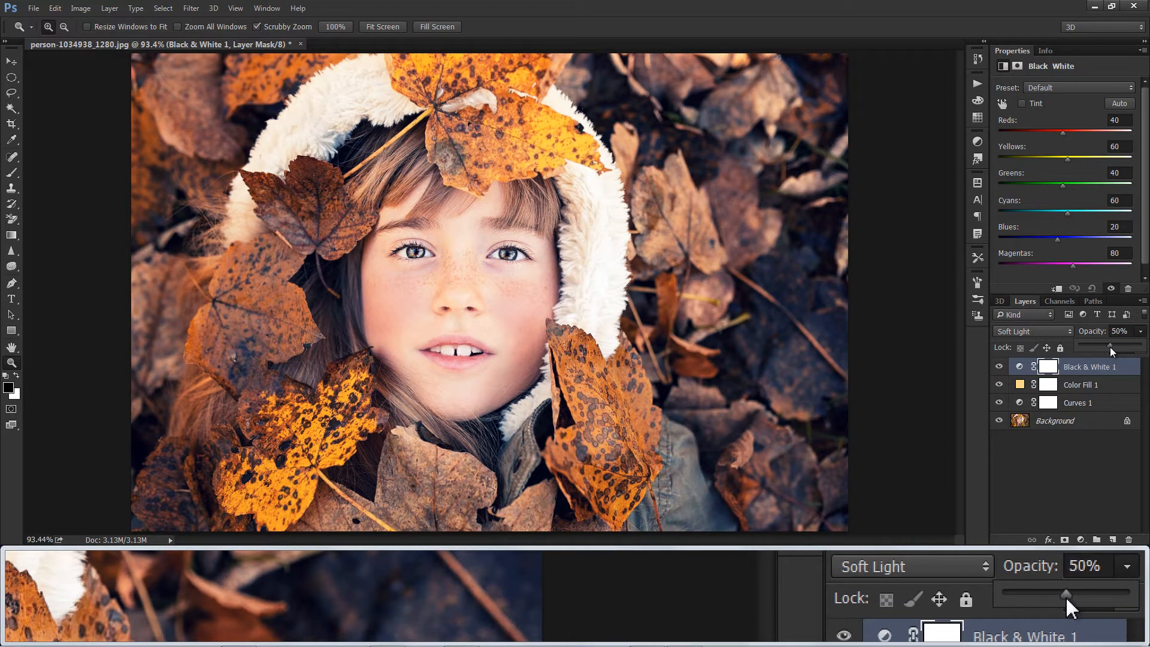
pyautogui.click(1064, 539)
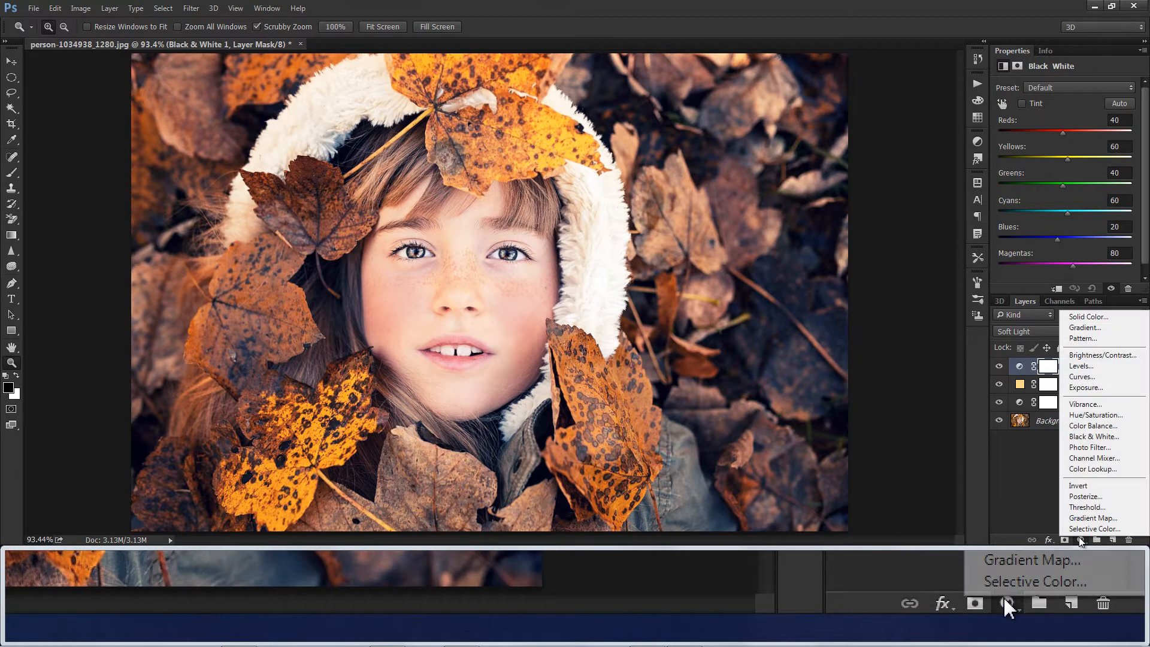
pyautogui.moveTo(1085, 507)
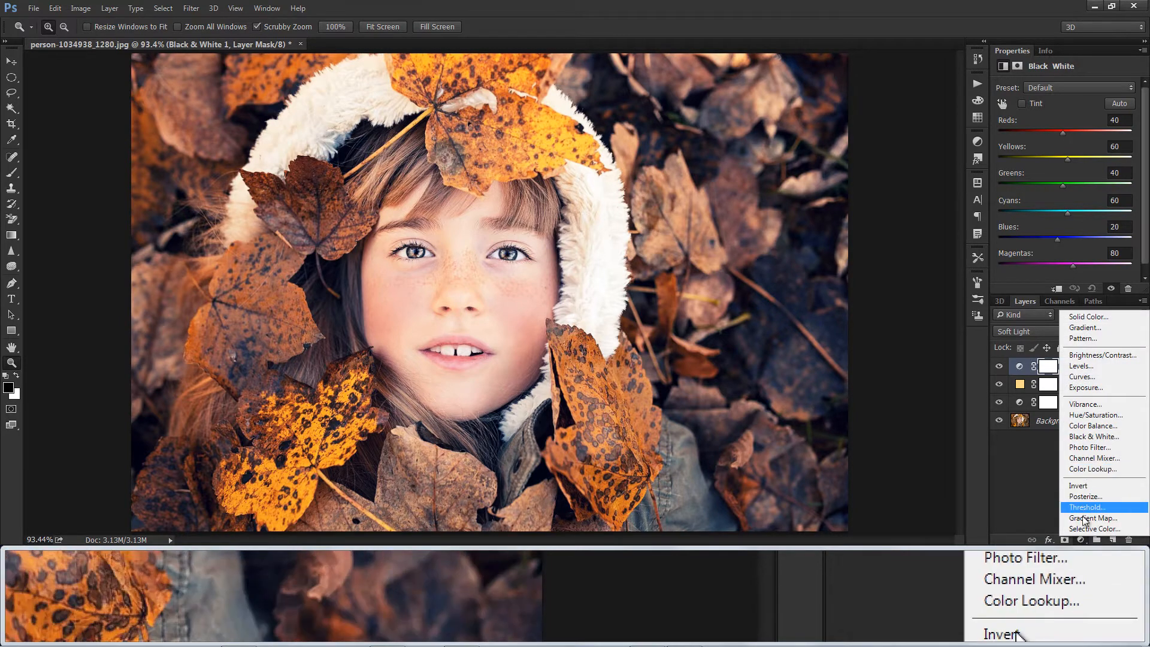
# Add a reversed black-to-white Gradient Map in Soft Light, then select all four adjustment layers
pyautogui.click(1092, 518)
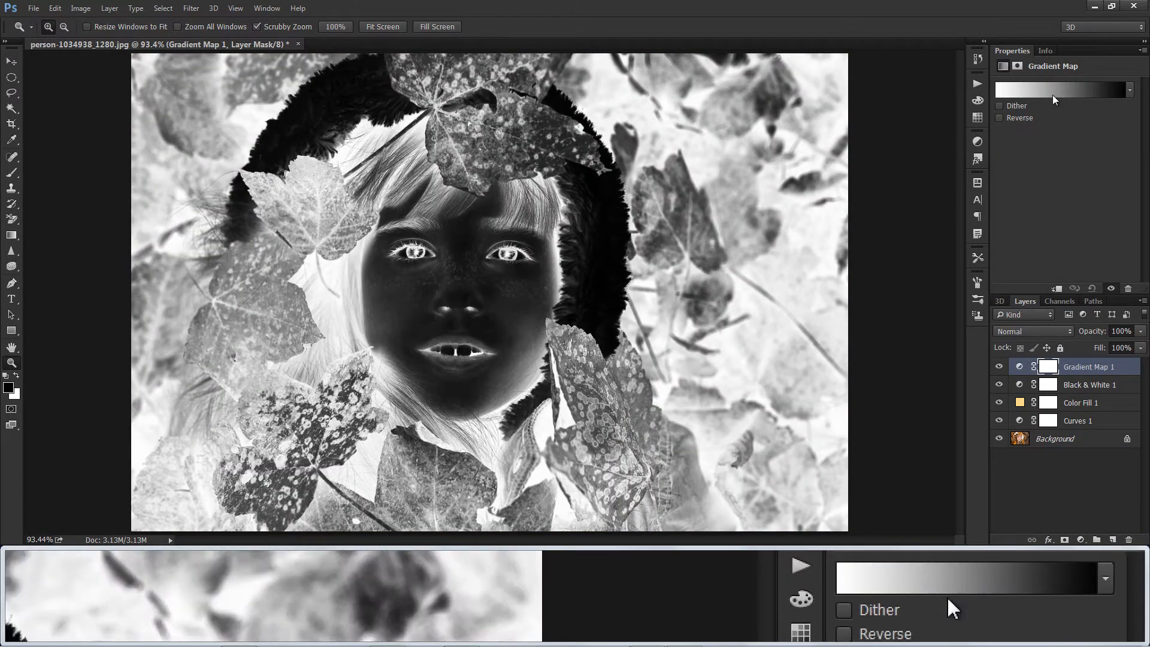
pyautogui.click(1062, 89)
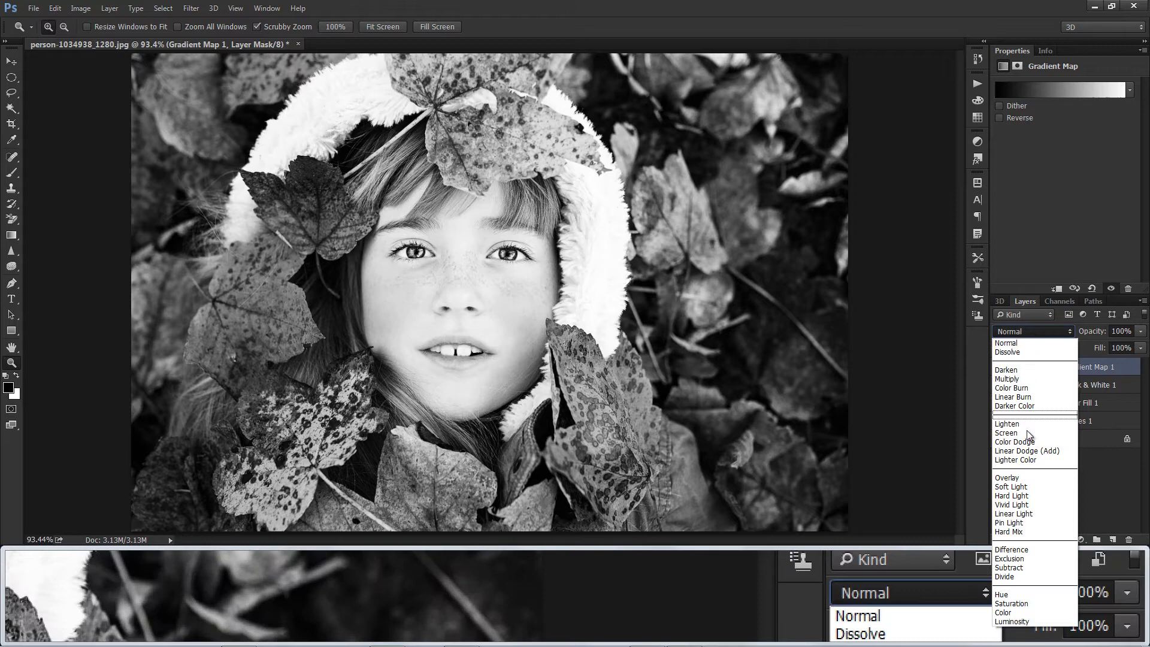
pyautogui.click(1012, 486)
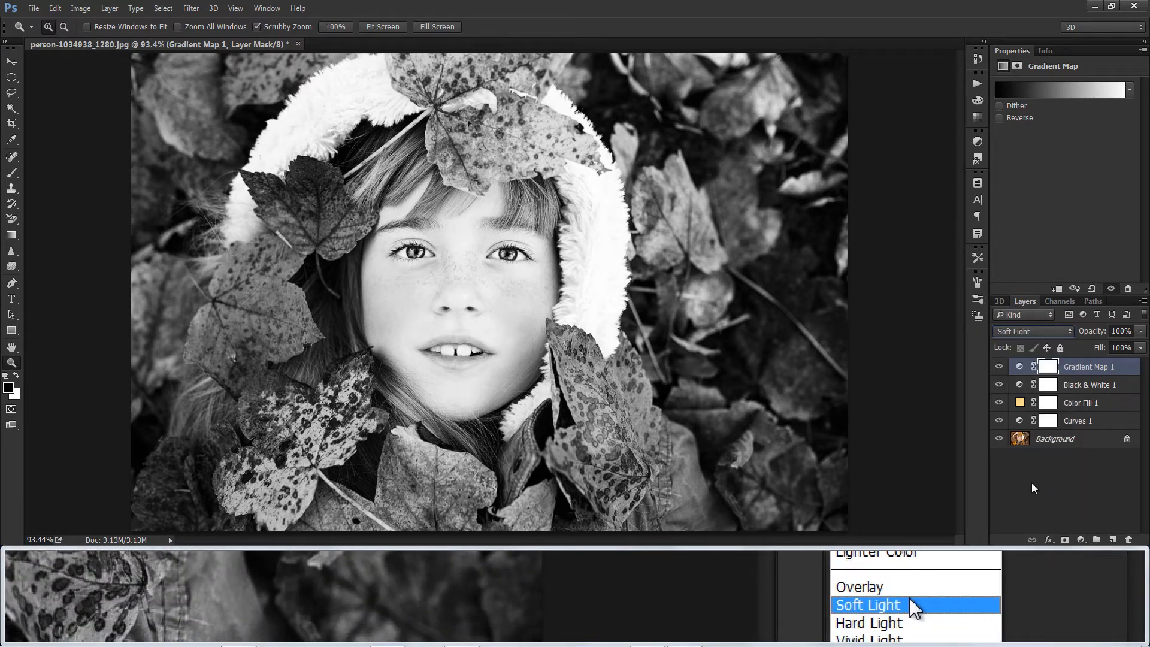
pyautogui.click(868, 604)
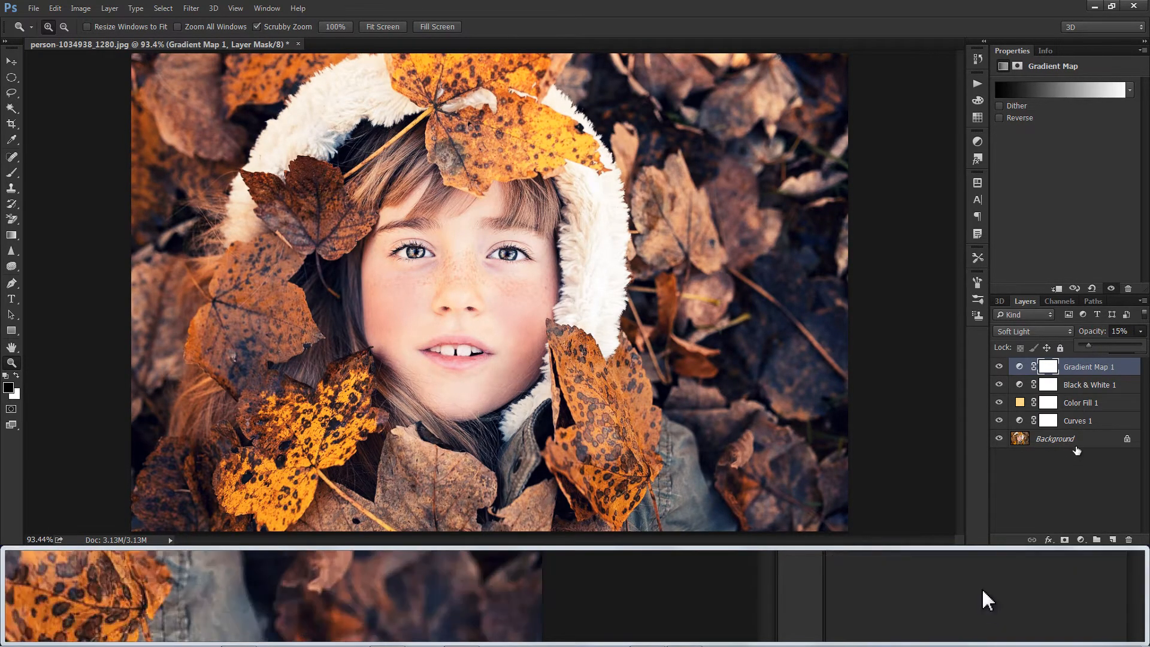
pyautogui.click(1078, 421)
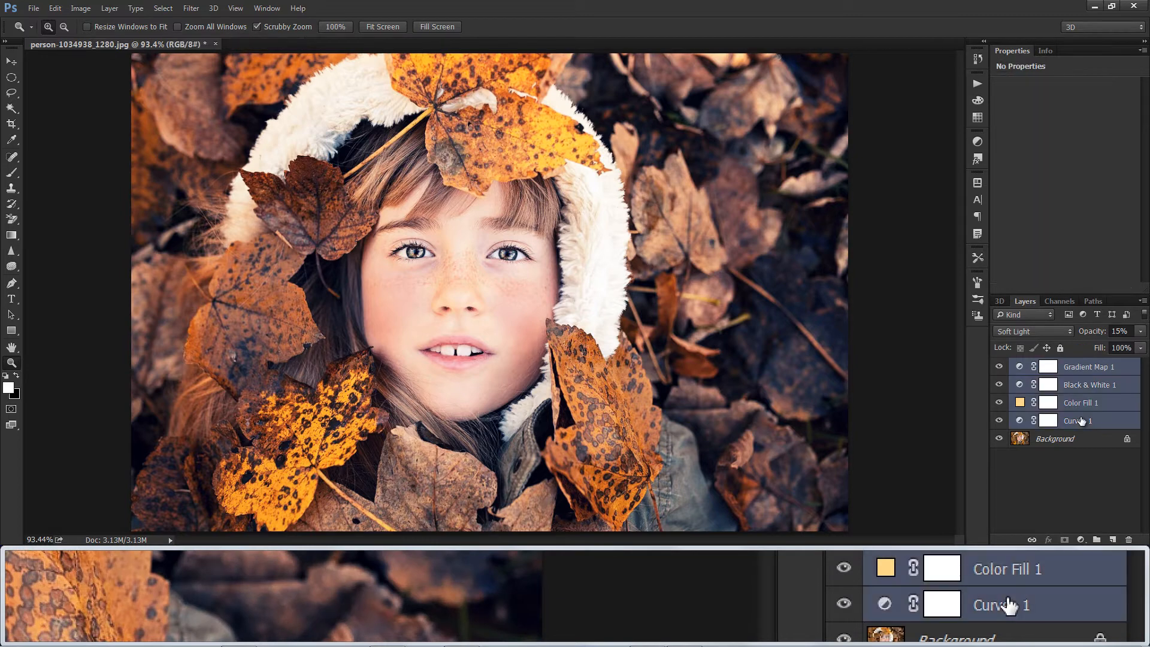
# Group the four adjustment layers with Ctrl+G and add a Curves layer above the group
pyautogui.press('ctrl+g')
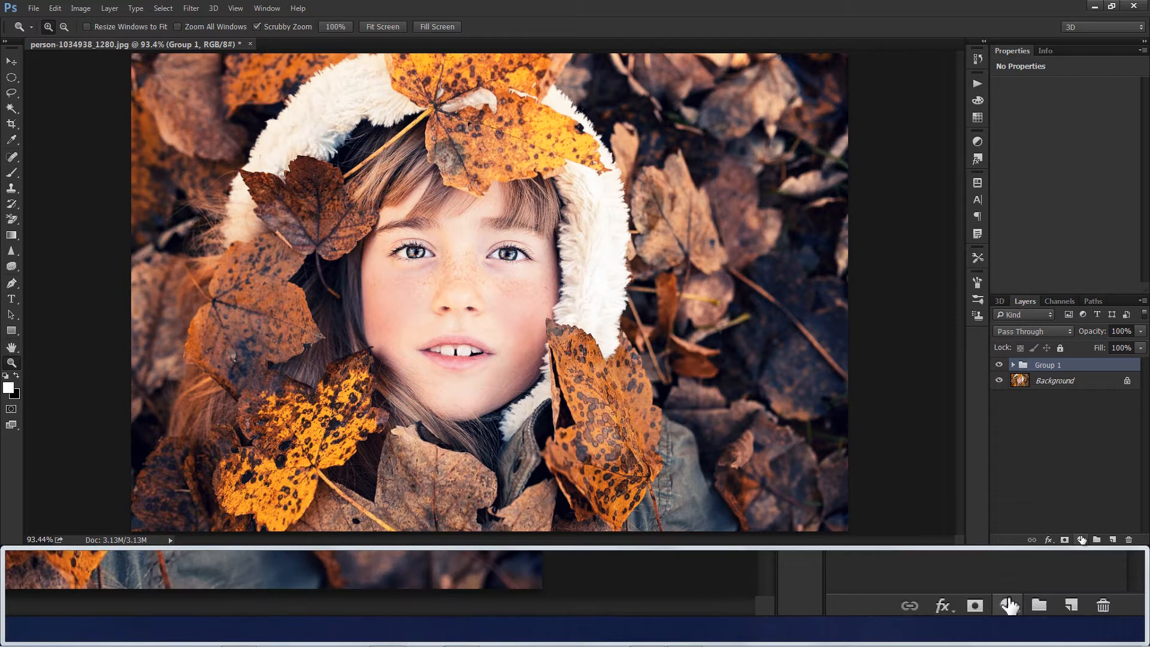
pyautogui.click(1011, 597)
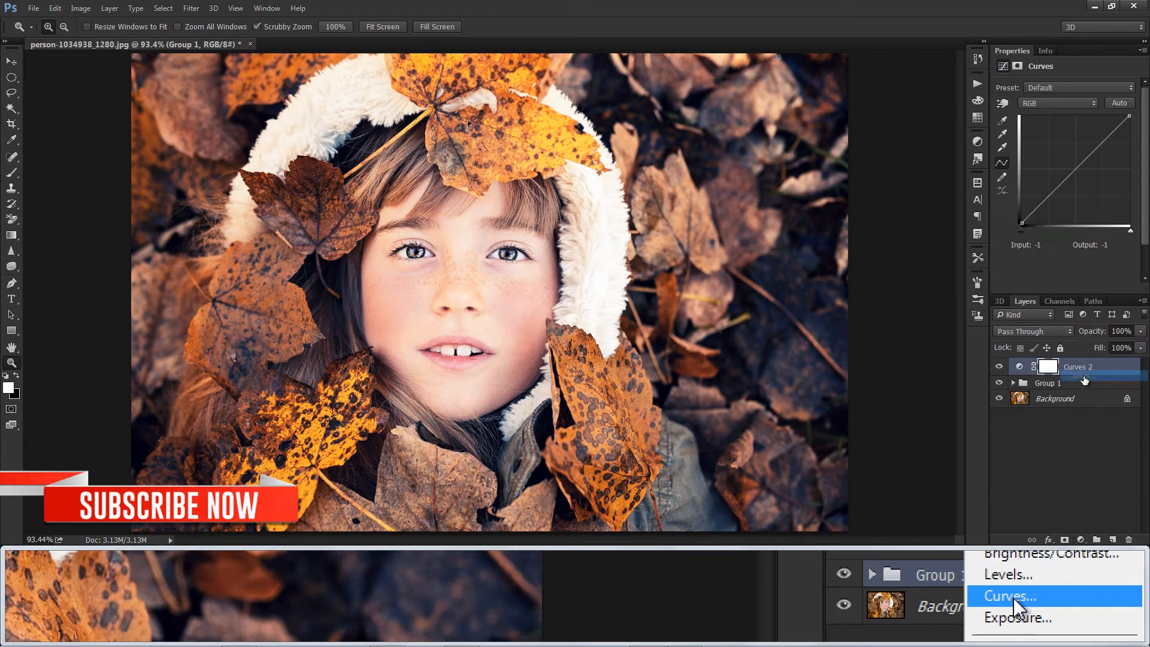
pyautogui.click(1010, 596)
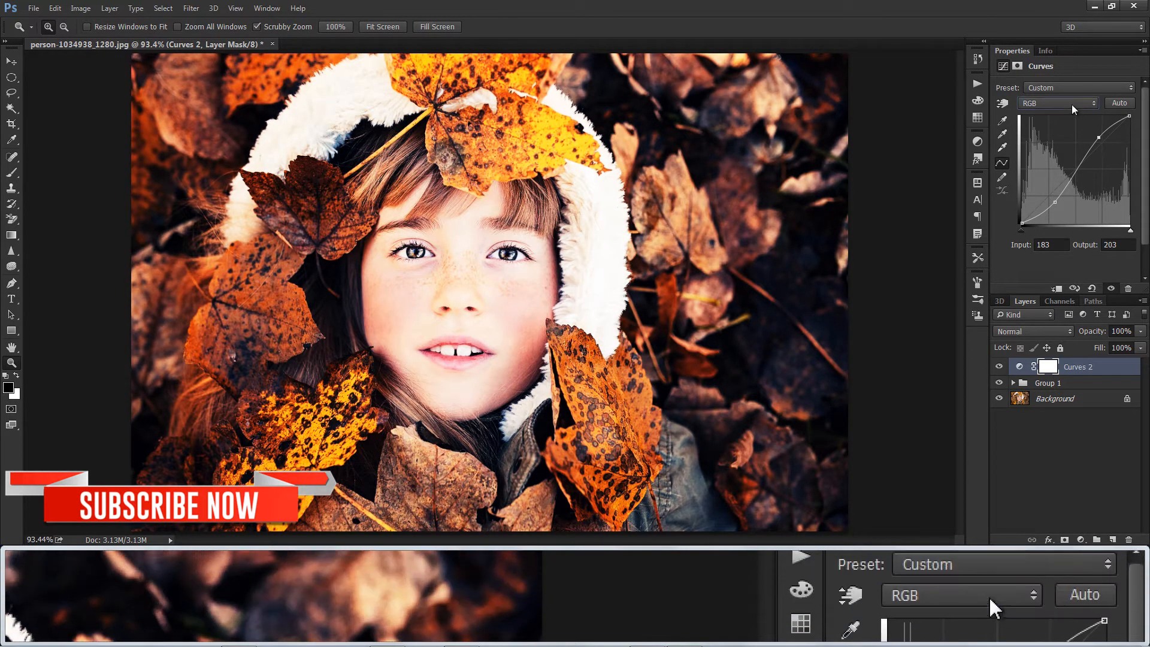
# Shape Curves 2 with a contrast S-curve and lowered blue-channel highlights
pyautogui.click(1056, 102)
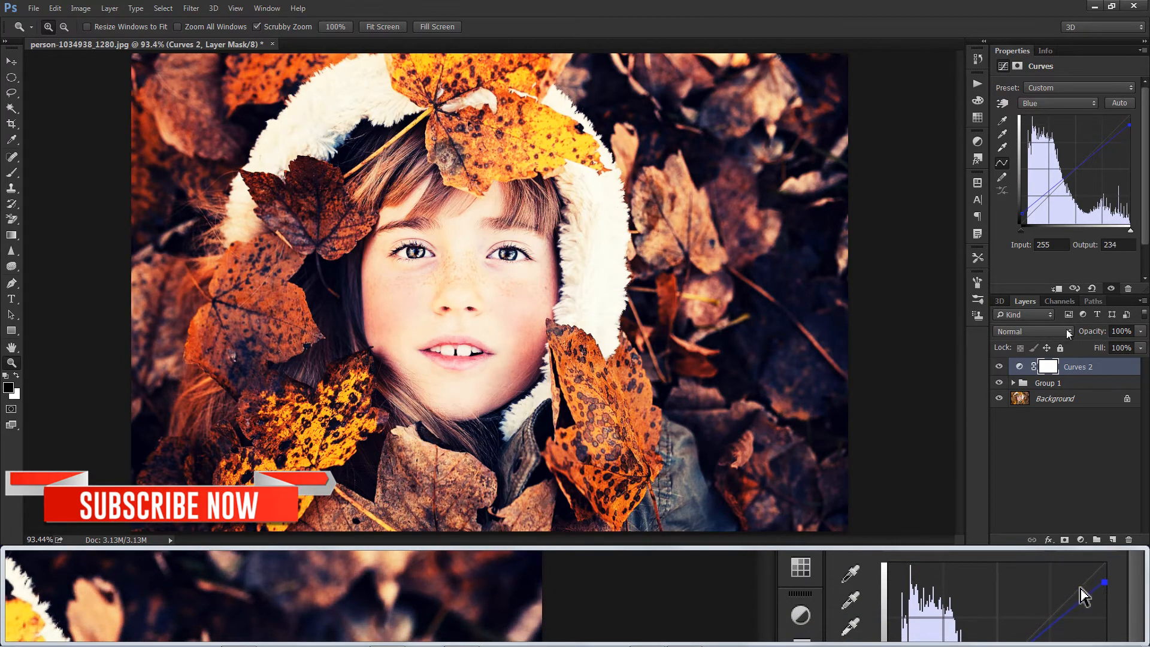
pyautogui.click(1055, 102)
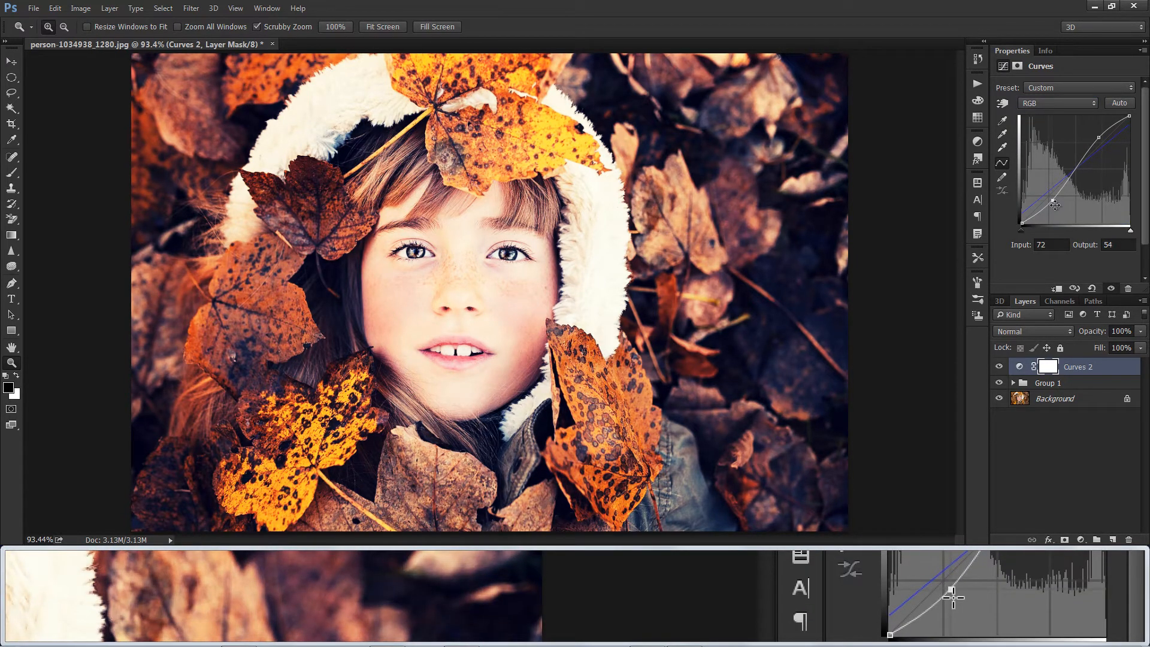
pyautogui.click(1042, 367)
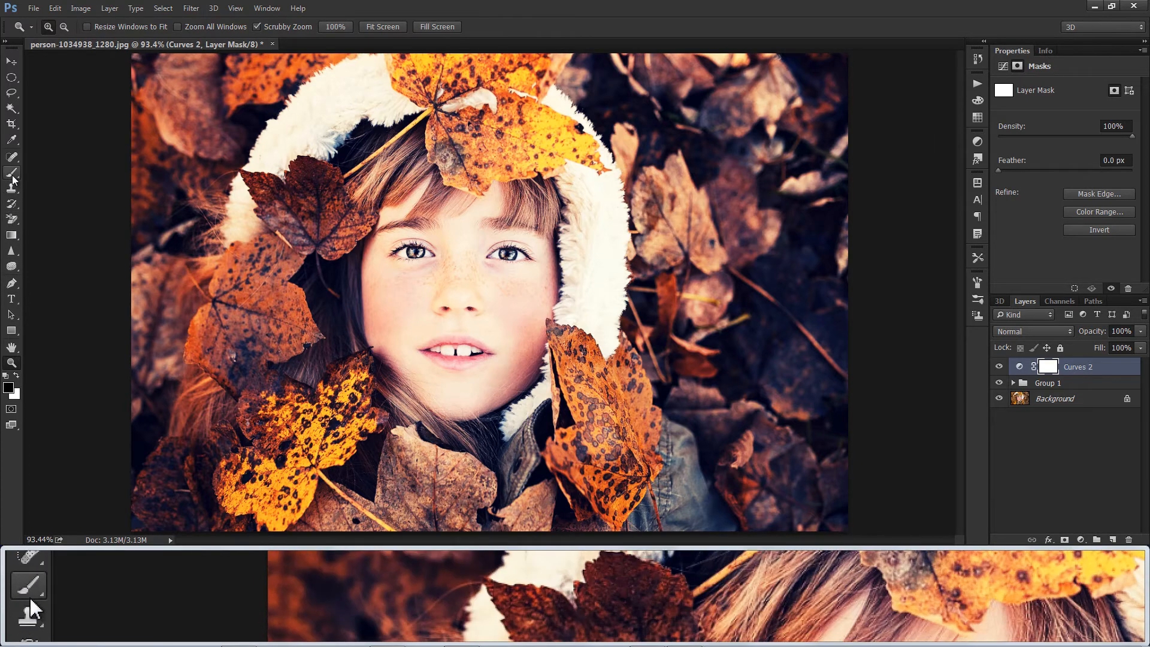
# Target the Curves 2 layer mask and set the brush to 49% flow
pyautogui.click(12, 157)
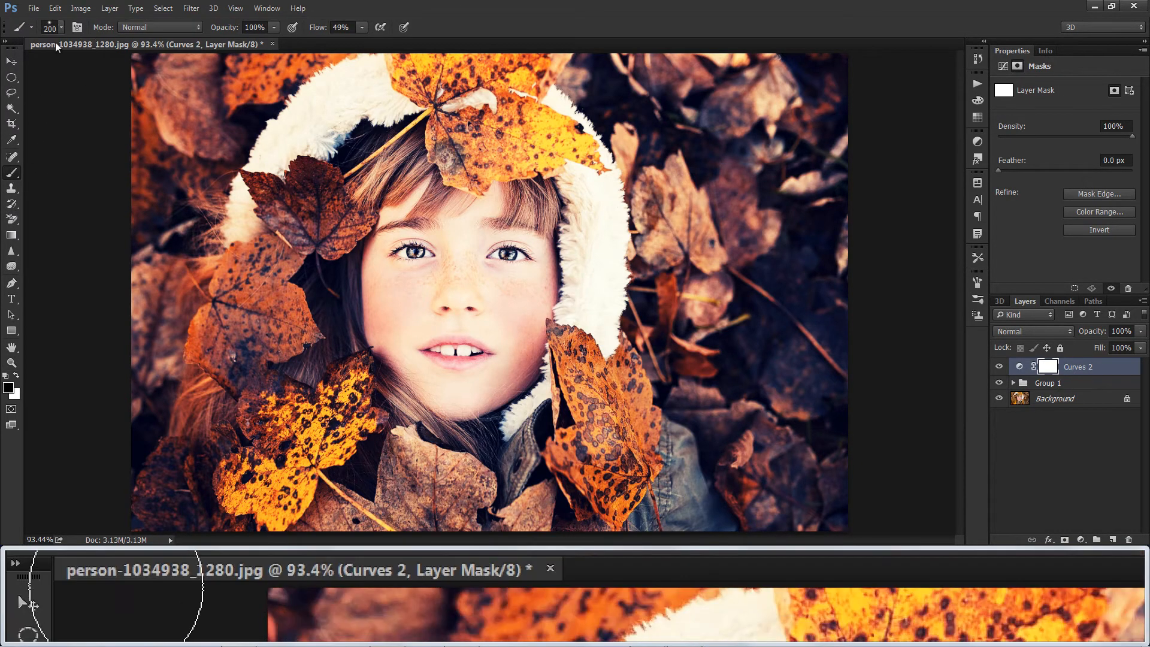
pyautogui.click(32, 27)
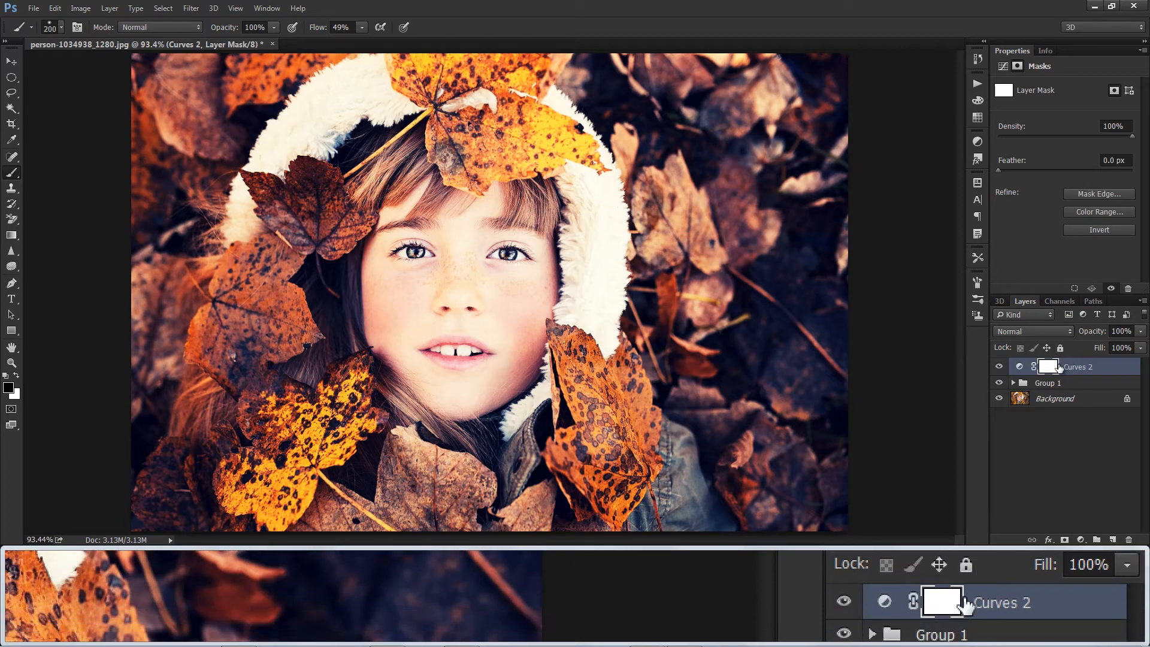
pyautogui.moveTo(455, 257)
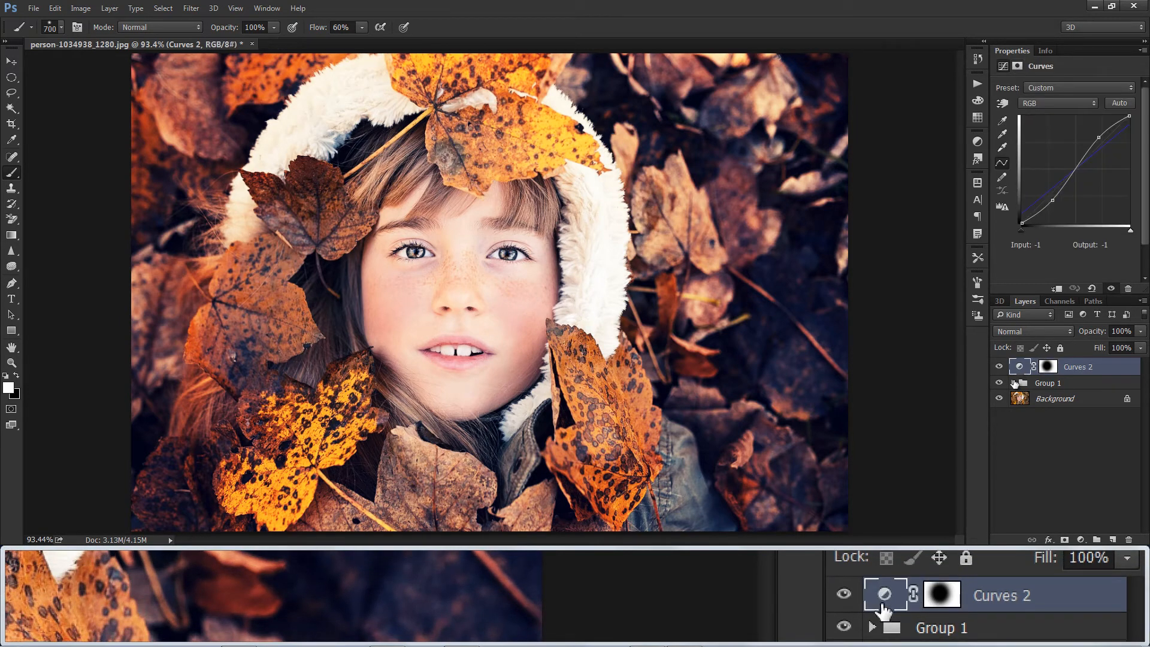
pyautogui.click(1014, 383)
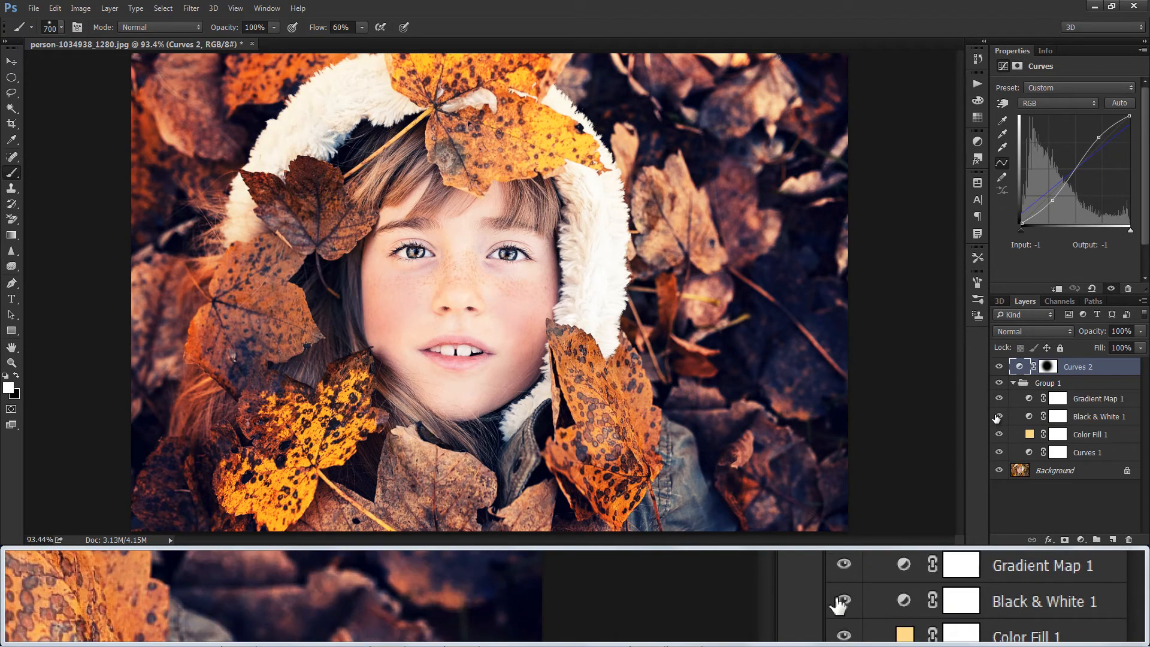
pyautogui.click(1088, 415)
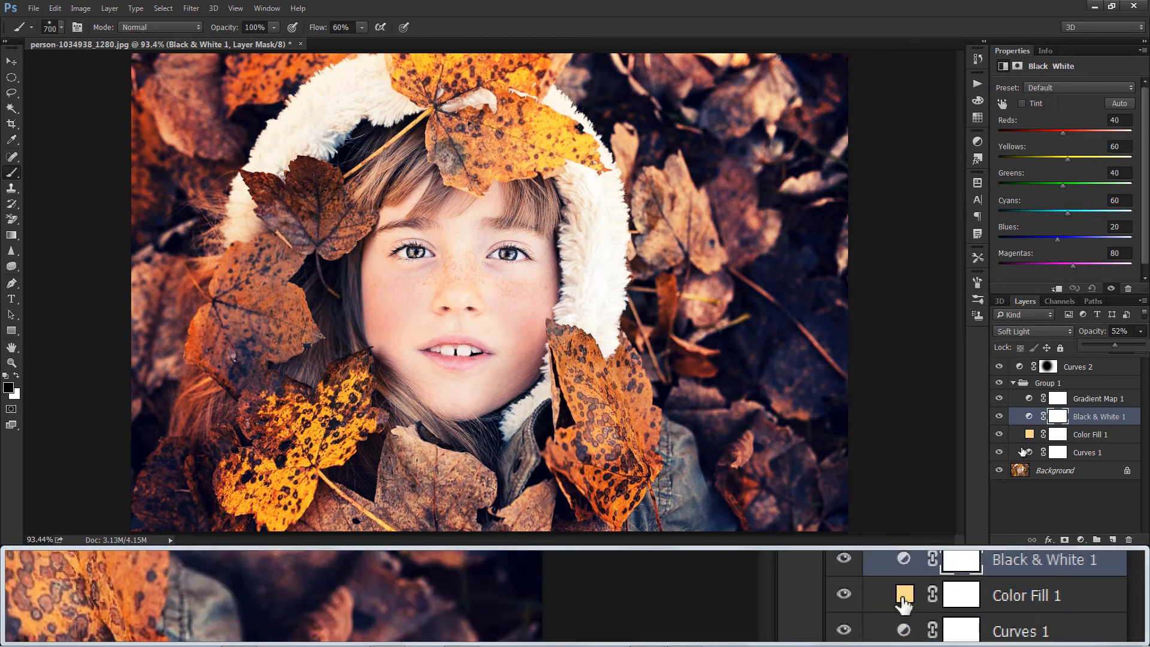
pyautogui.click(1014, 382)
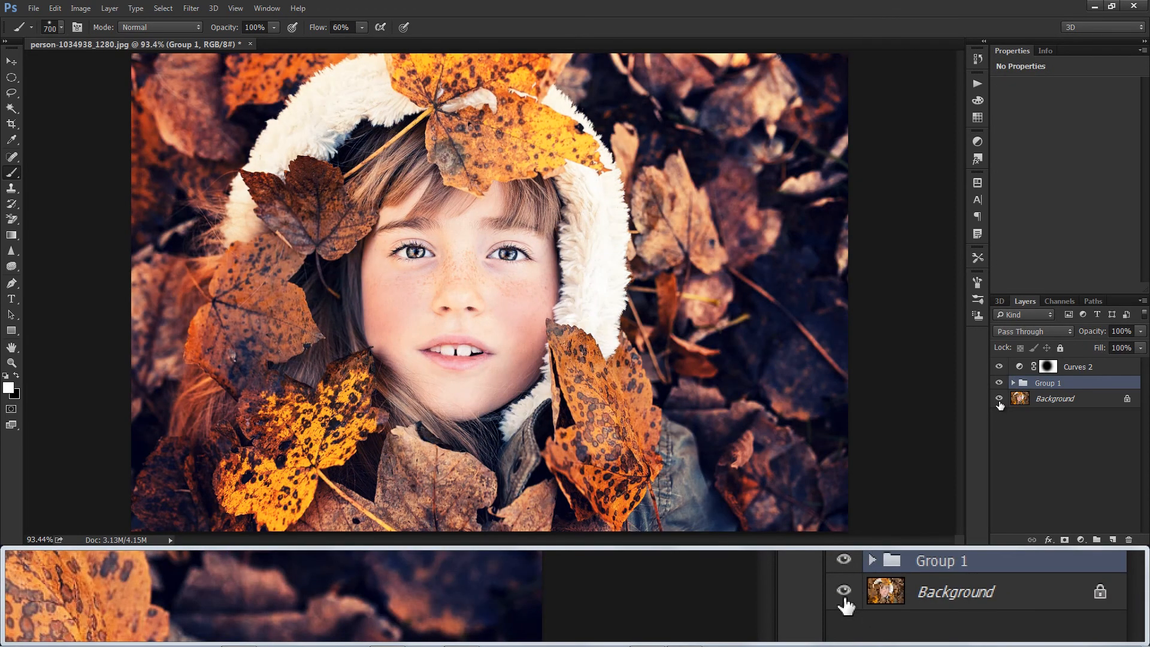
pyautogui.moveTo(1030, 445)
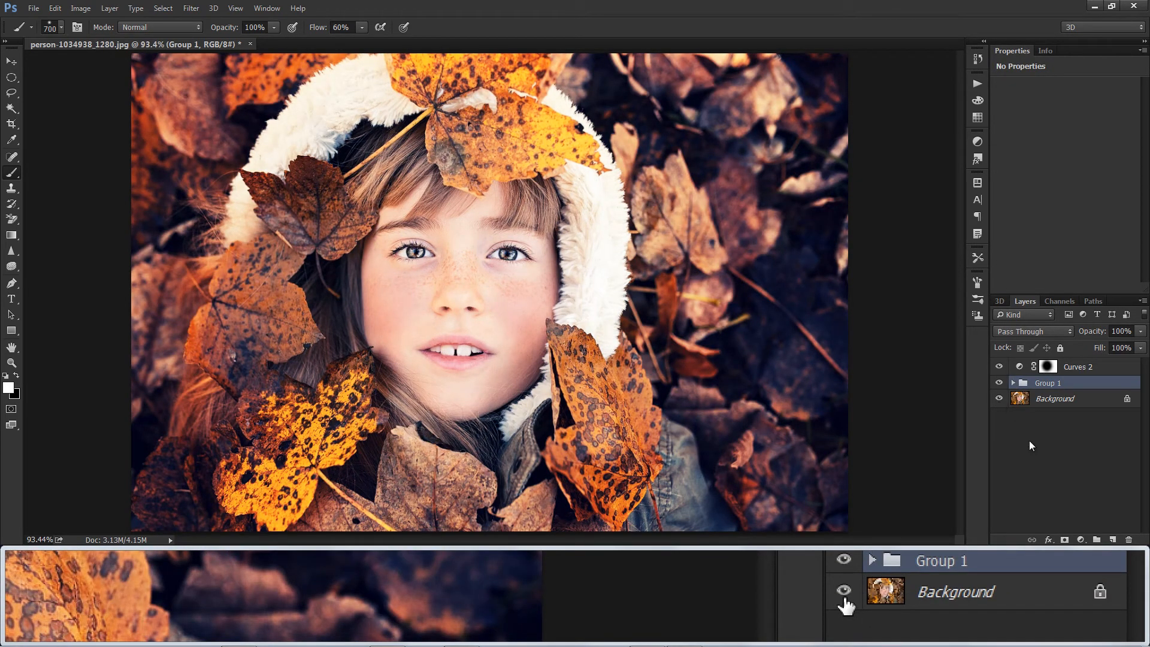